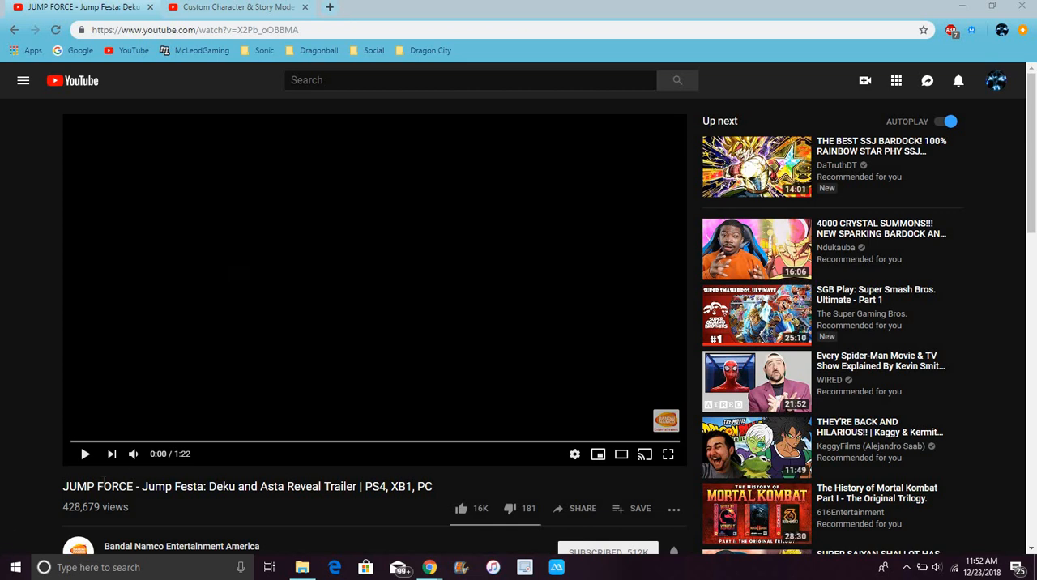
Play the JUMP FORCE Deku and Asta reveal trailer from the start.
{"action": "left_click", "coordinate": [85, 453]}
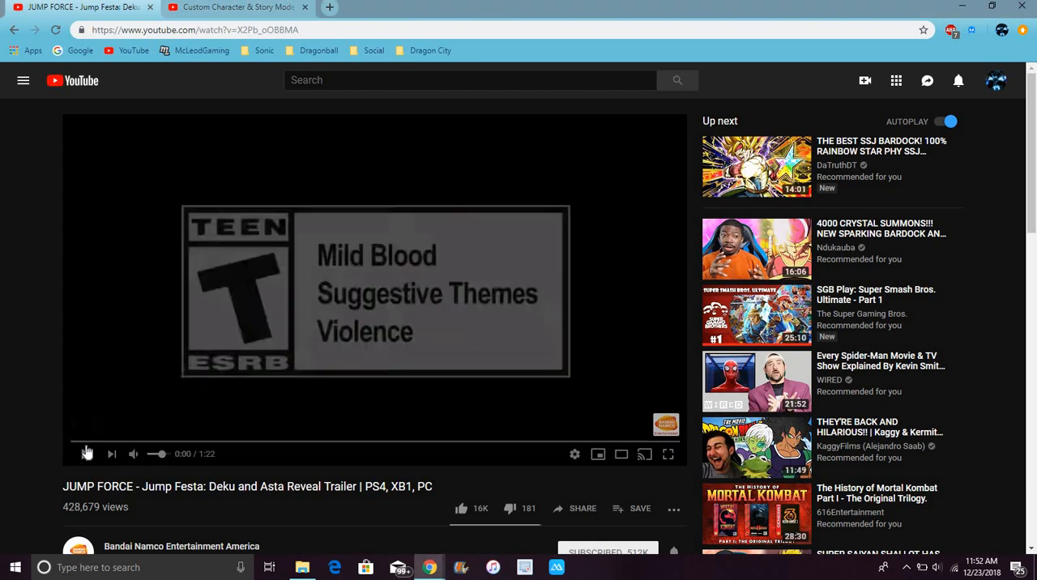
{"action": "left_click", "coordinate": [86, 454]}
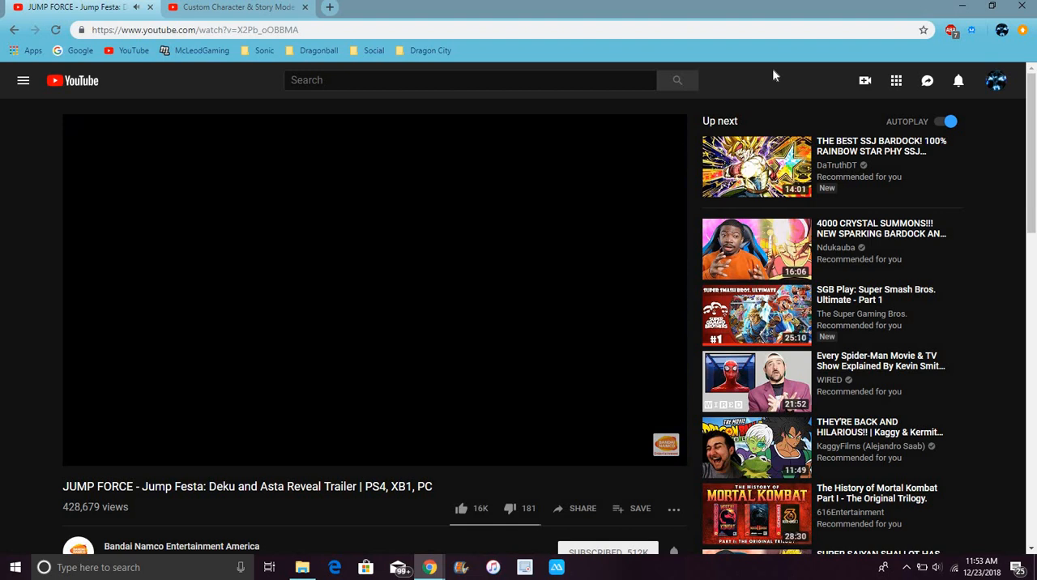
{"action": "left_click", "coordinate": [374, 290]}
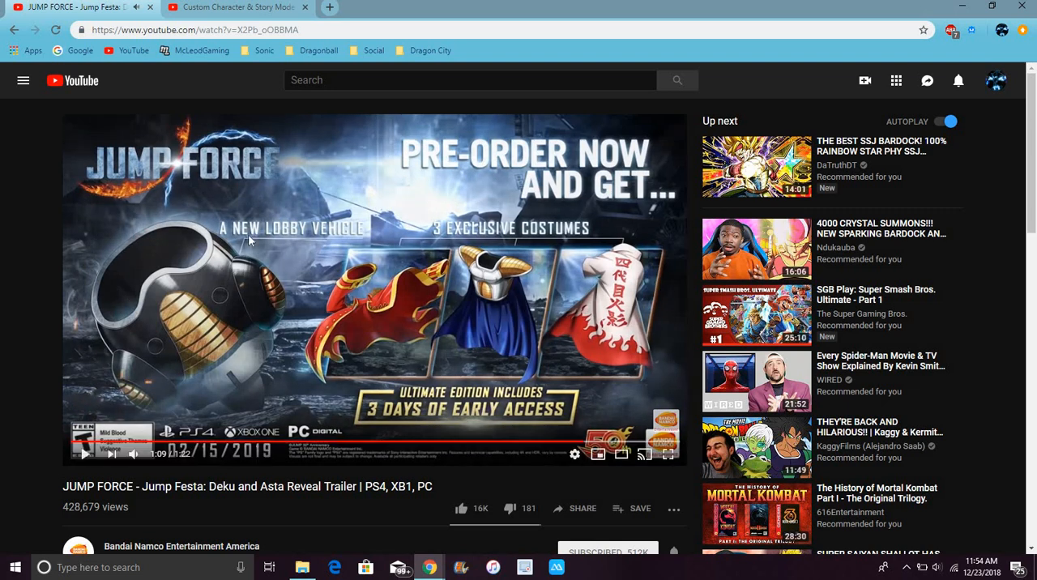
{"action": "mouse_move", "coordinate": [381, 305]}
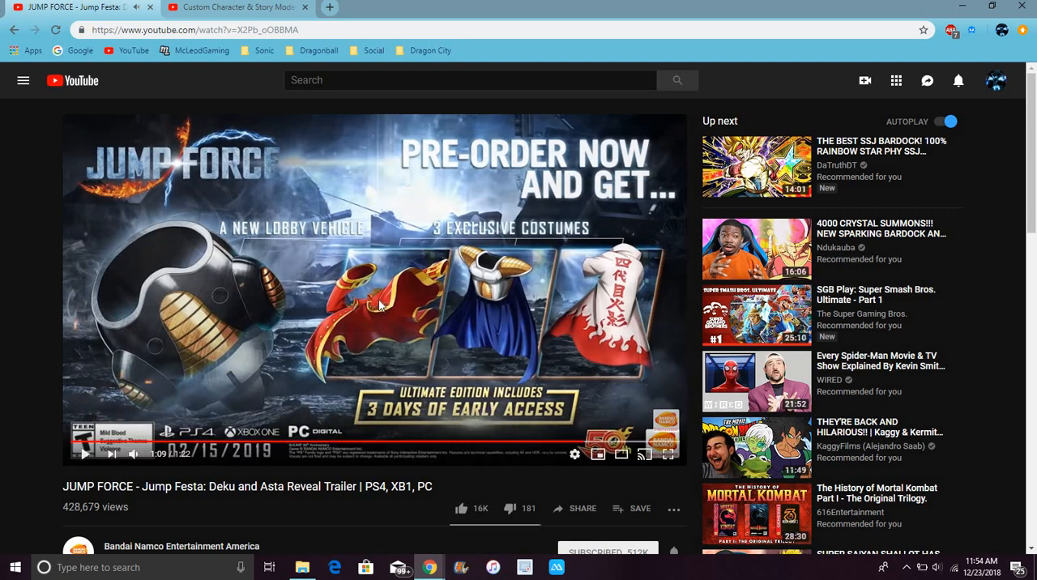
{"action": "mouse_move", "coordinate": [502, 267]}
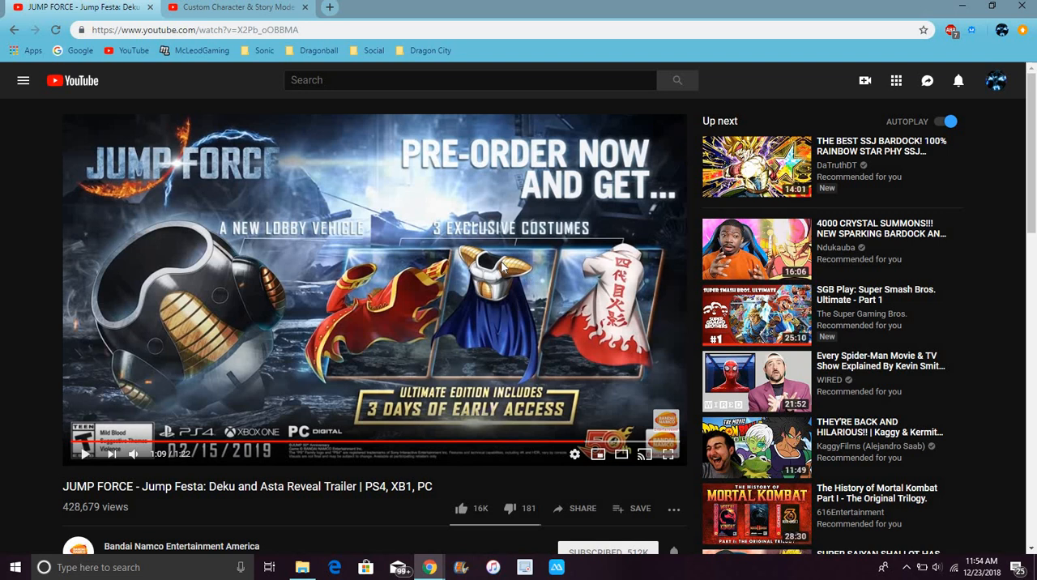
{"action": "mouse_move", "coordinate": [594, 435]}
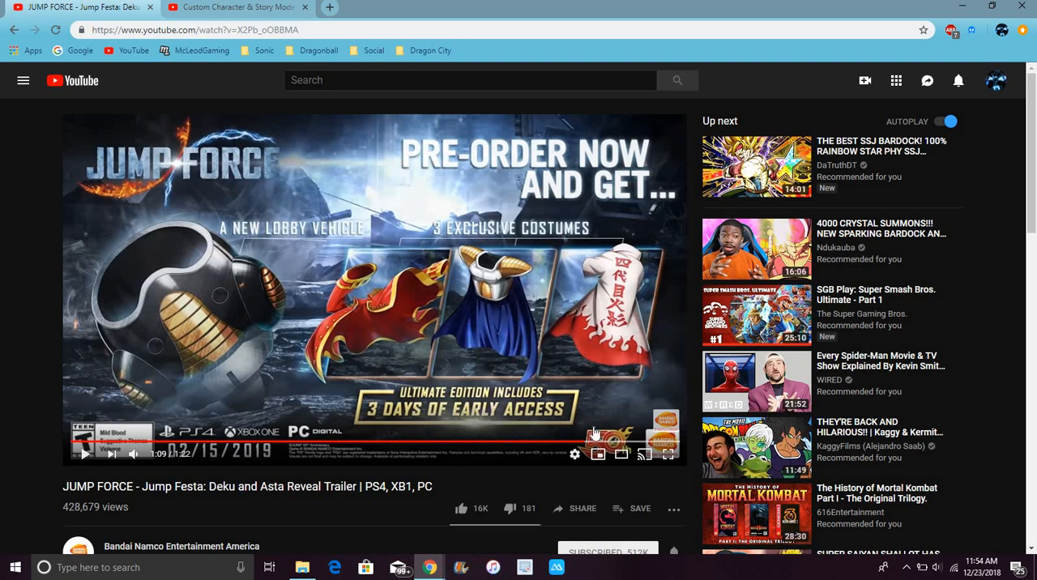
{"action": "mouse_move", "coordinate": [569, 262]}
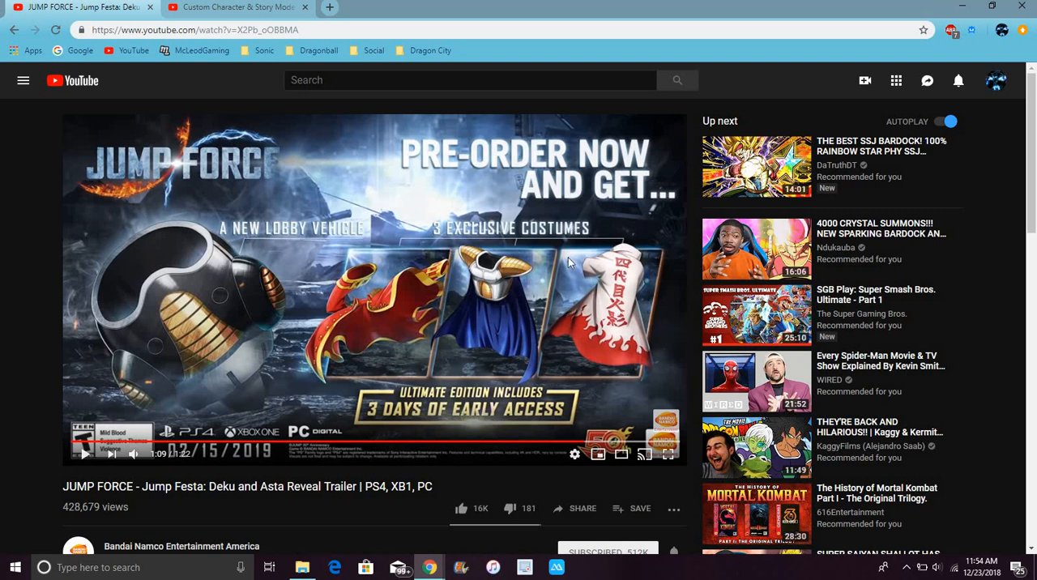
{"action": "mouse_move", "coordinate": [736, 91]}
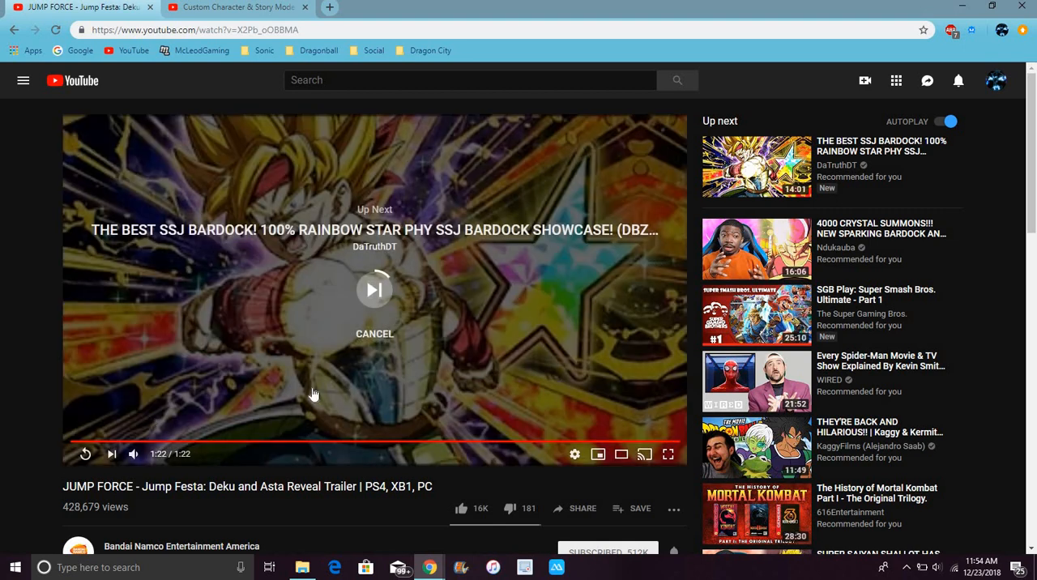
{"action": "mouse_move", "coordinate": [487, 370]}
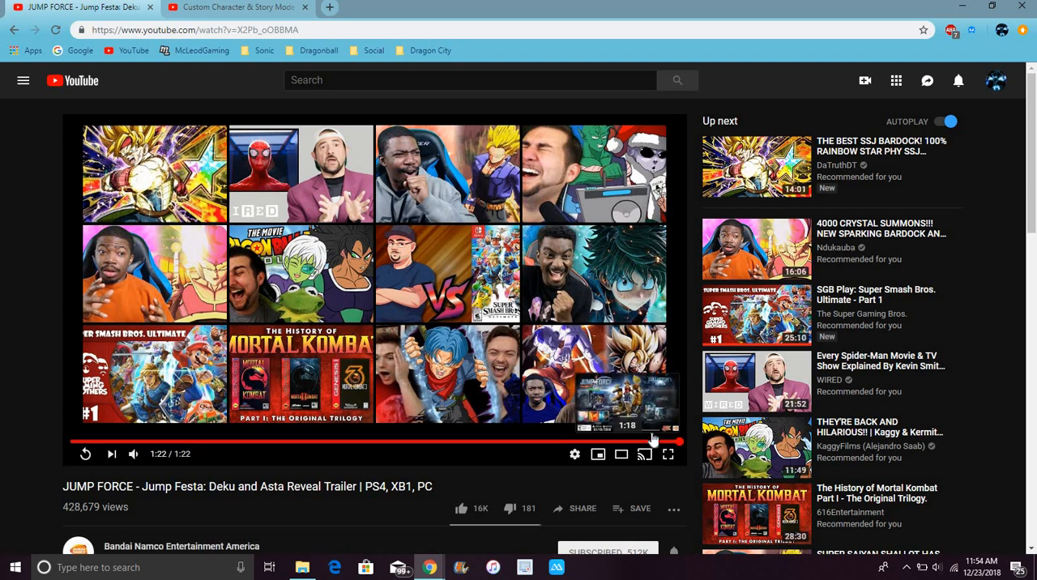
Play the Custom Character & Story Mode reveal trailer in the second tab.
{"action": "left_click", "coordinate": [85, 453]}
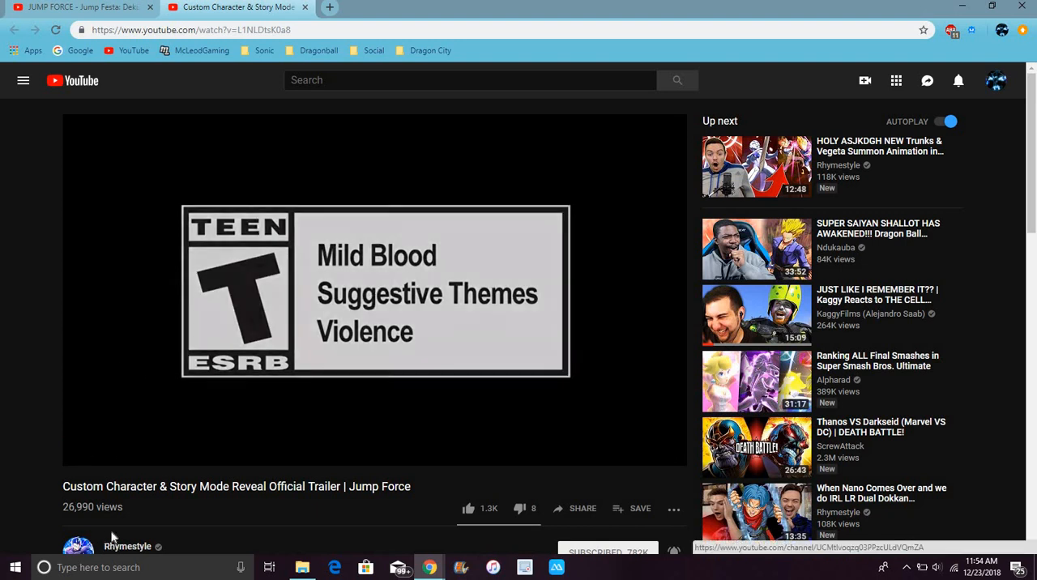
{"action": "left_click", "coordinate": [374, 289]}
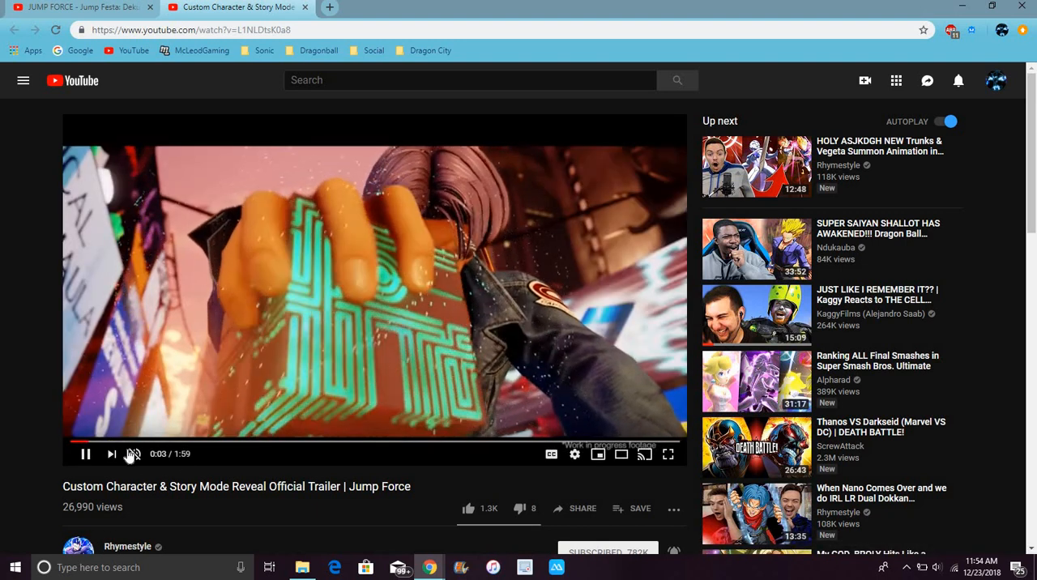